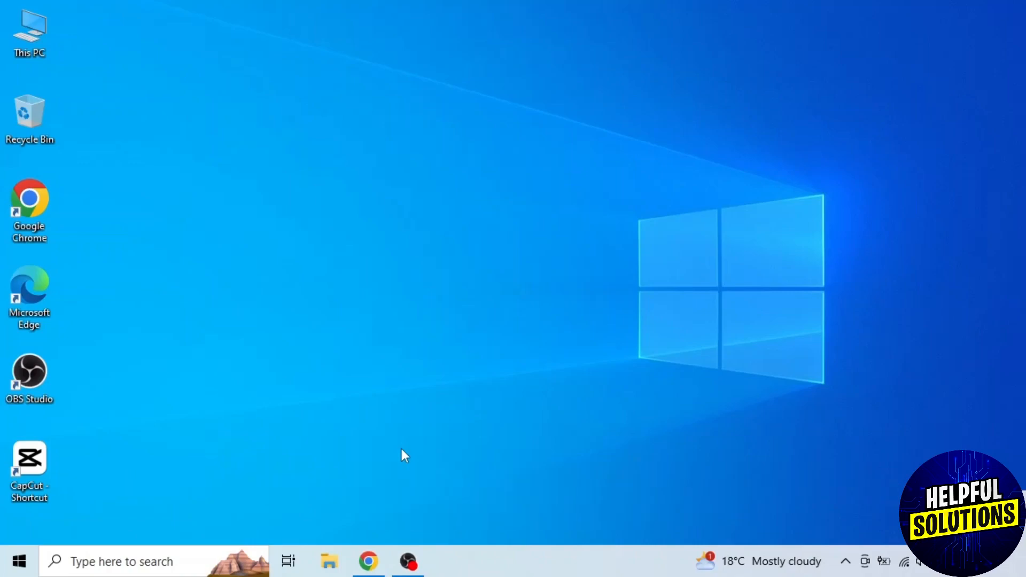
mouse_move(389, 514)
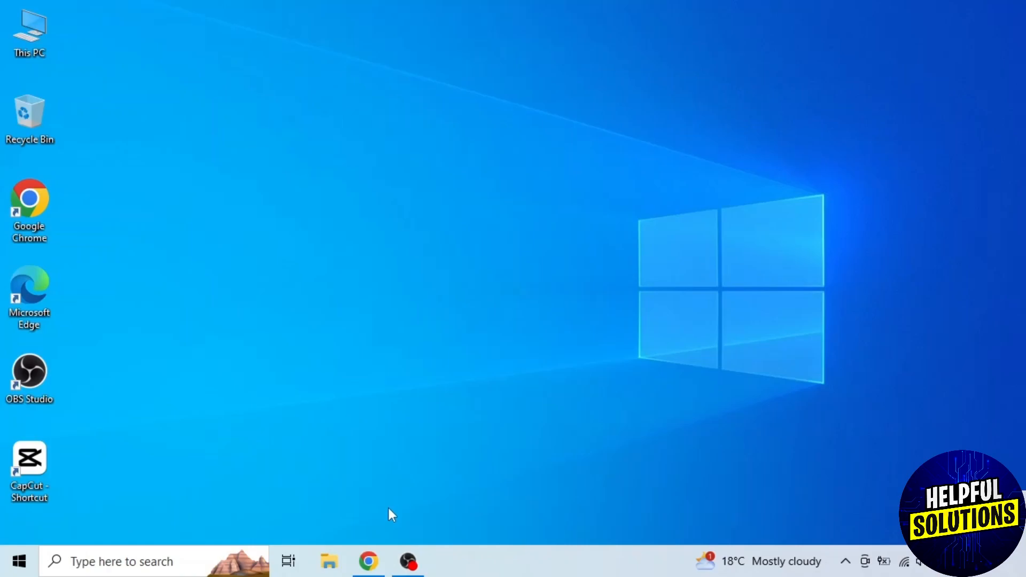
Launch Chrome and go to docs.google.com/forms.
click(368, 561)
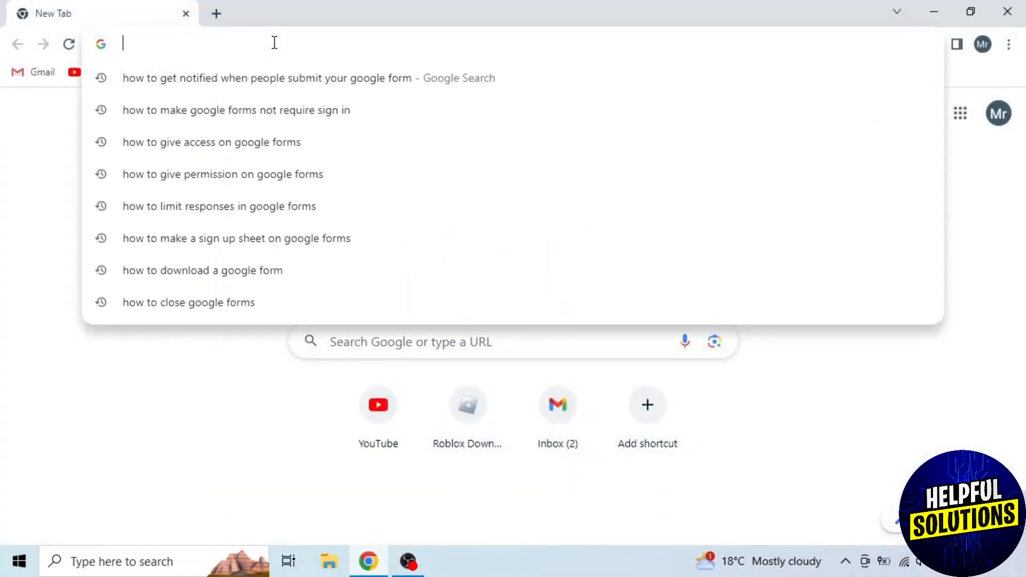
text(docs.google.com/forms/d/1gh72rvESdAtZ31JltR4_RNoO4f_adOleVVj0j1oogZQ/edit)
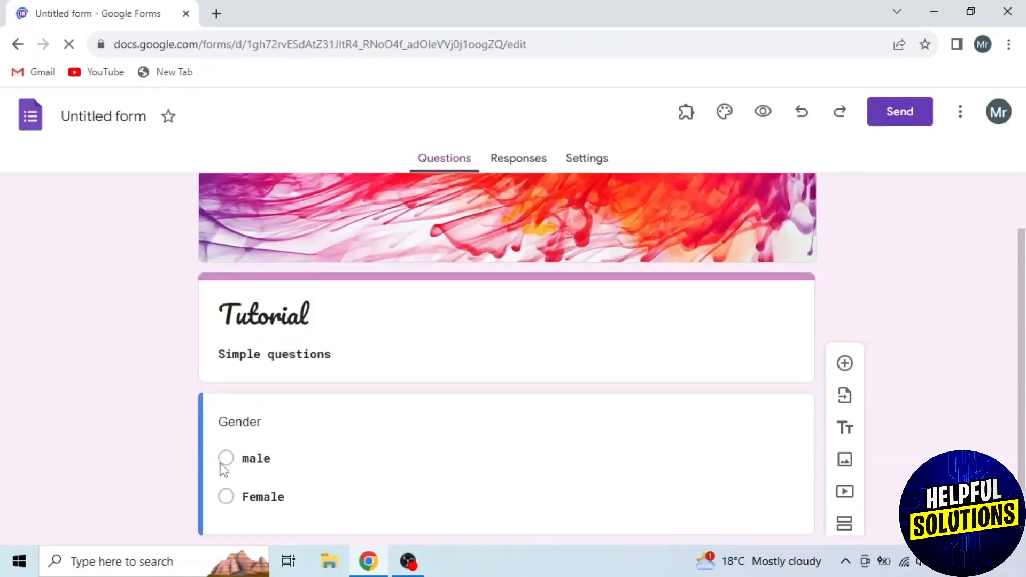
Open the Tutorial form and enable 'Get email notifications for new responses' from the Responses menu.
click(240, 421)
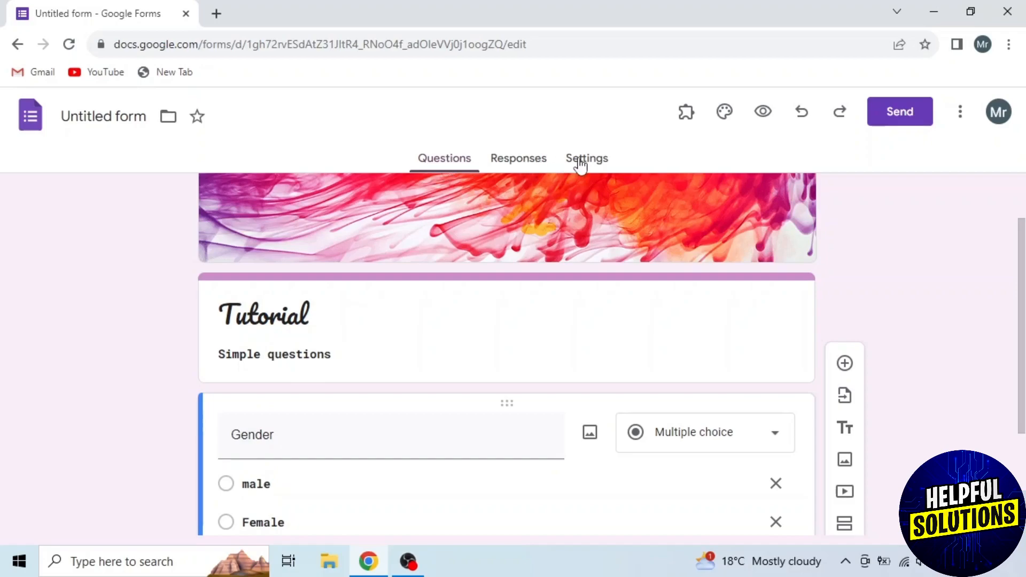
click(519, 159)
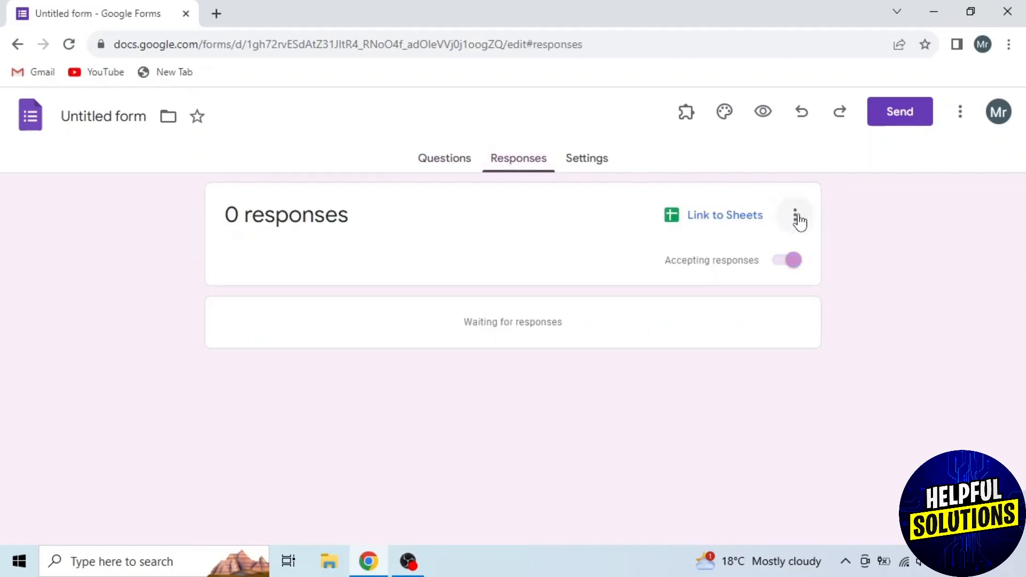
click(796, 216)
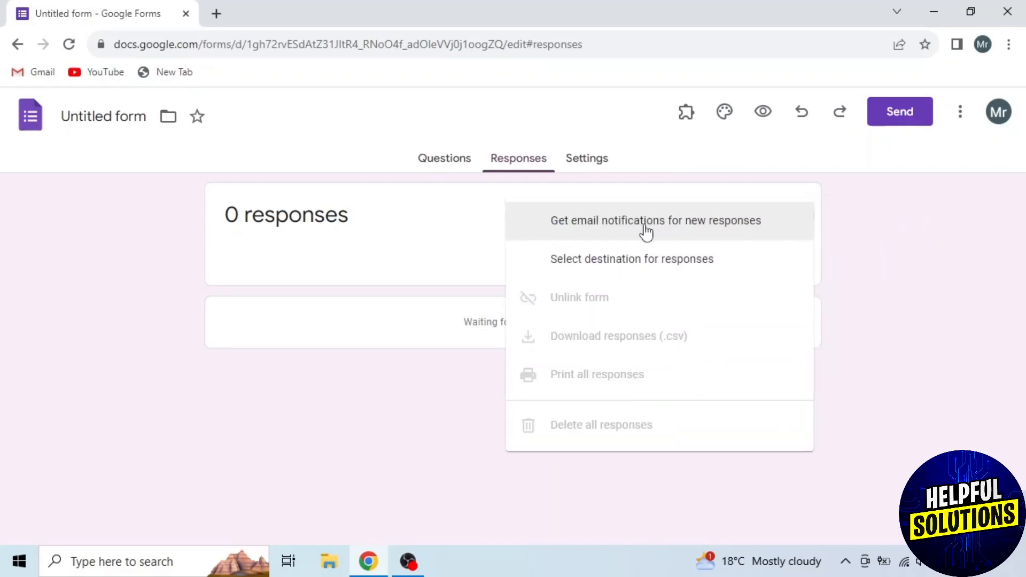
mouse_move(748, 229)
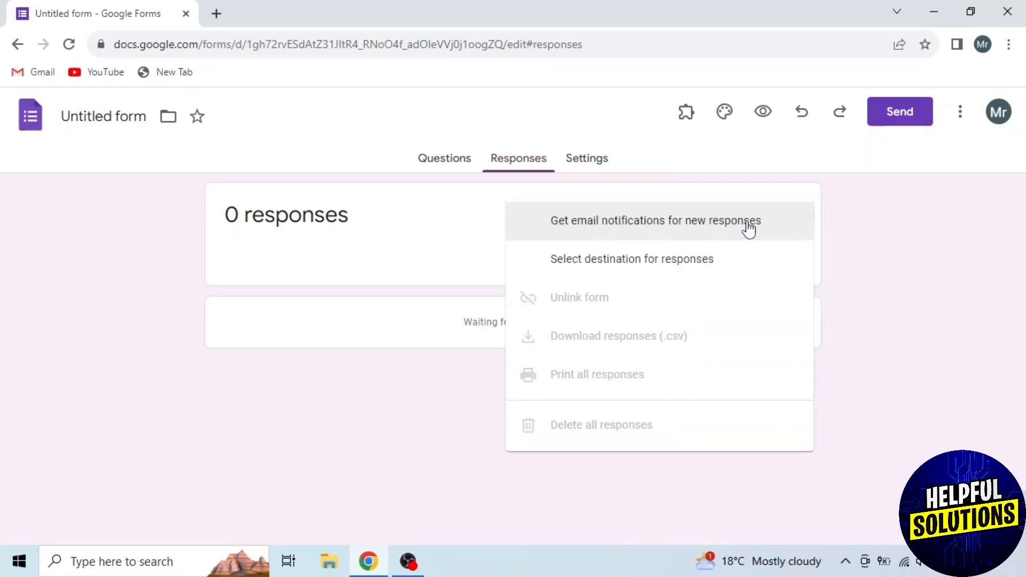
click(655, 220)
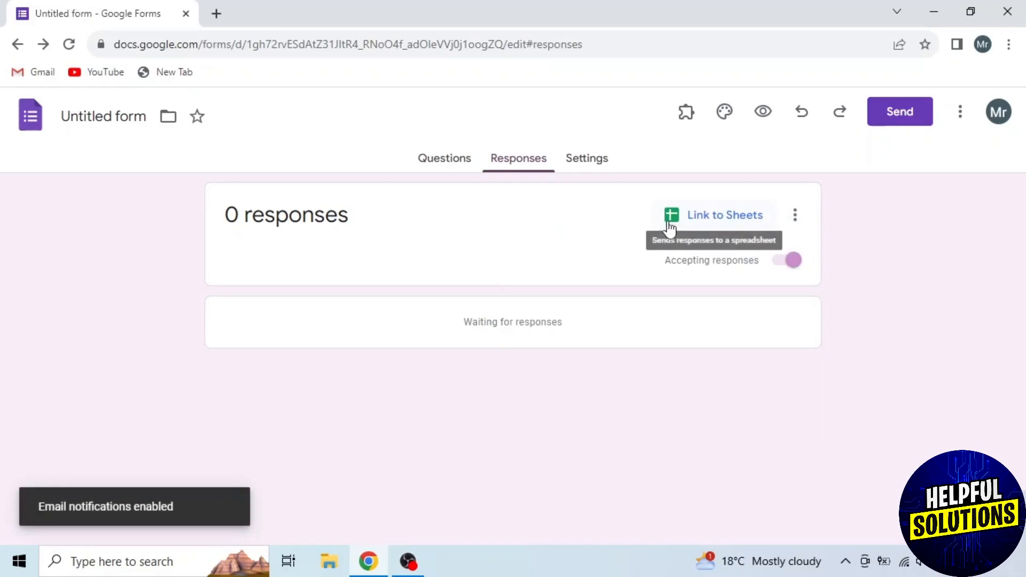
mouse_move(154, 516)
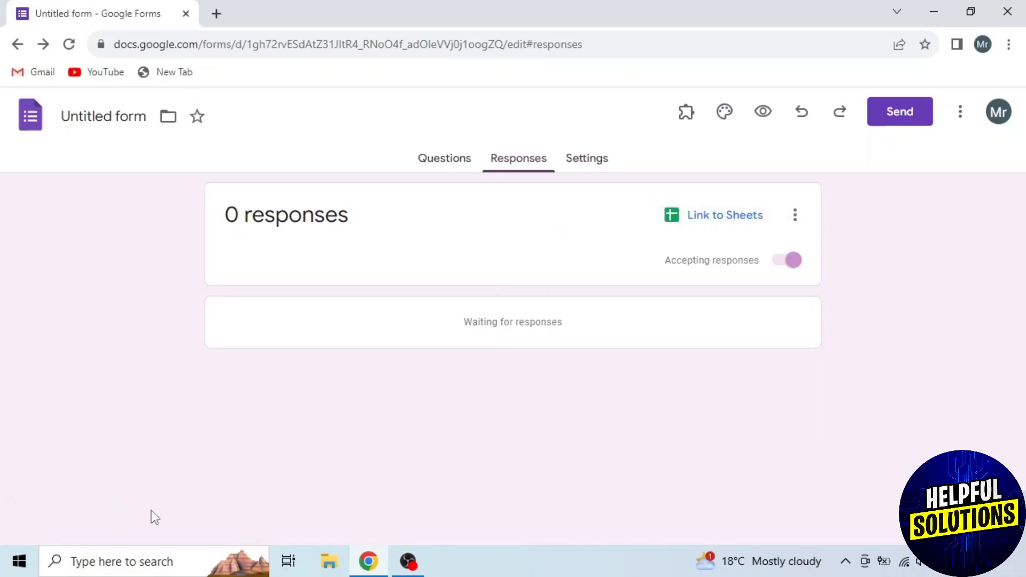
Preview the form, answer Gender with 'male' and submit the test response.
click(444, 159)
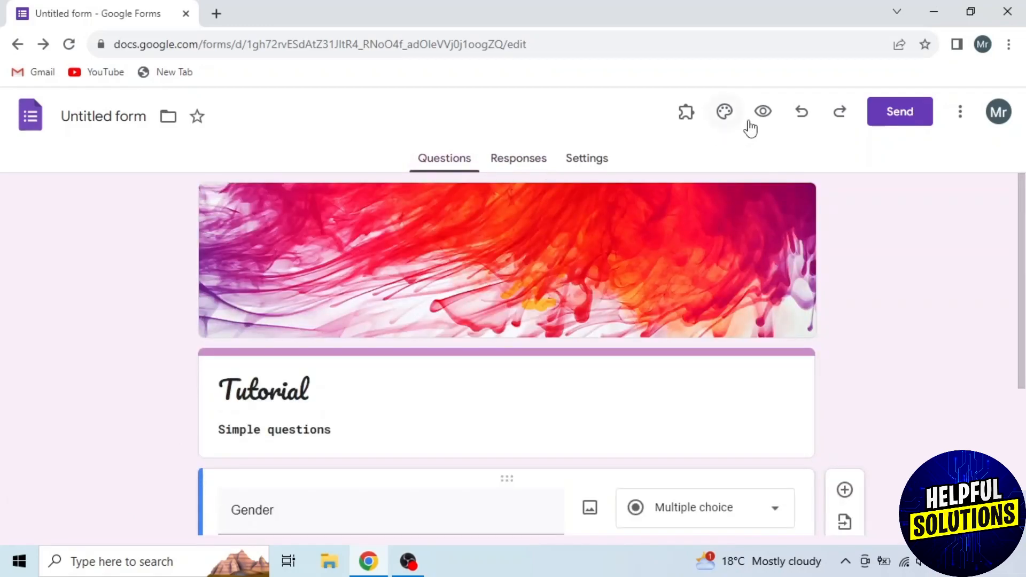
click(762, 112)
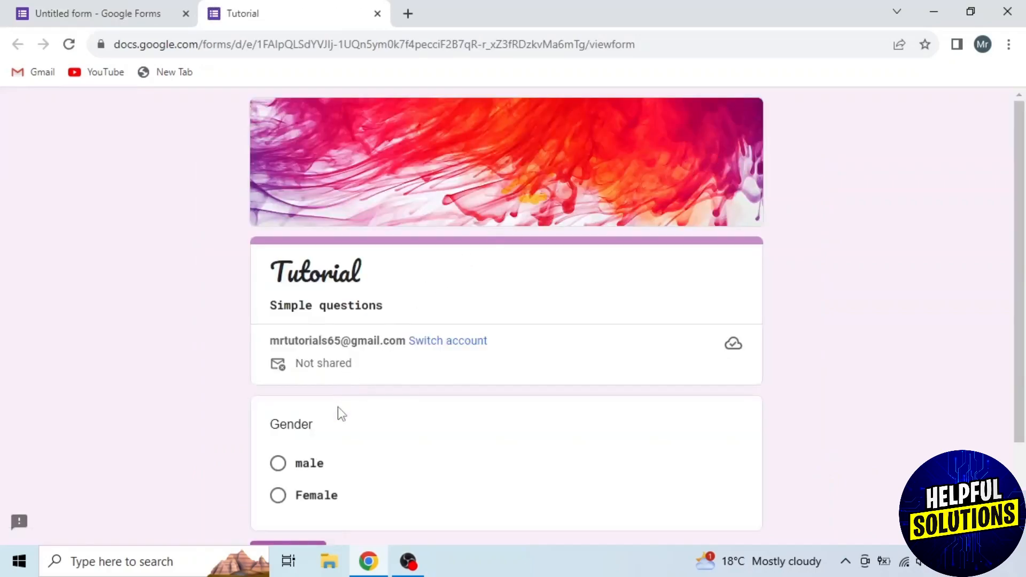
click(277, 463)
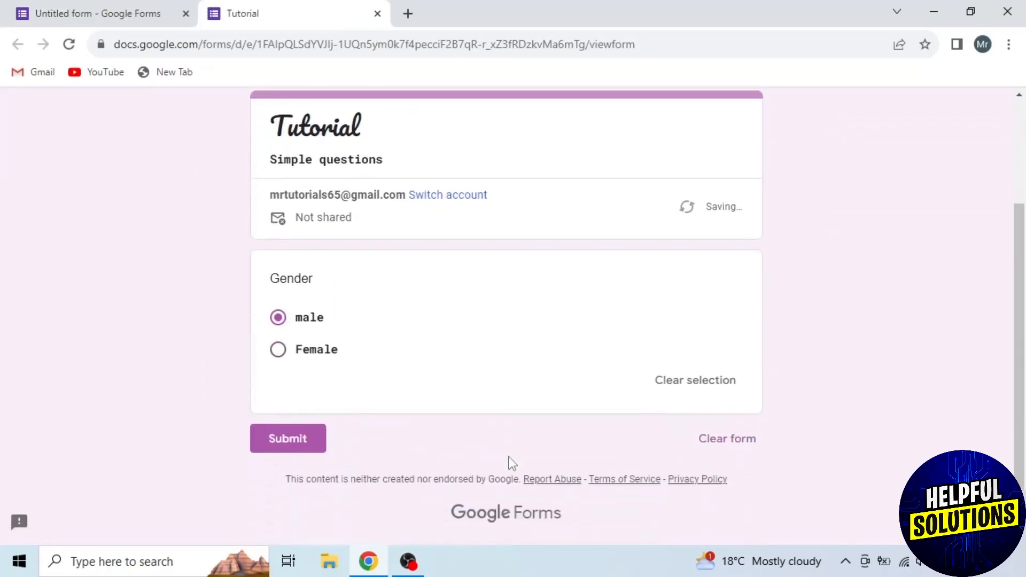
click(288, 438)
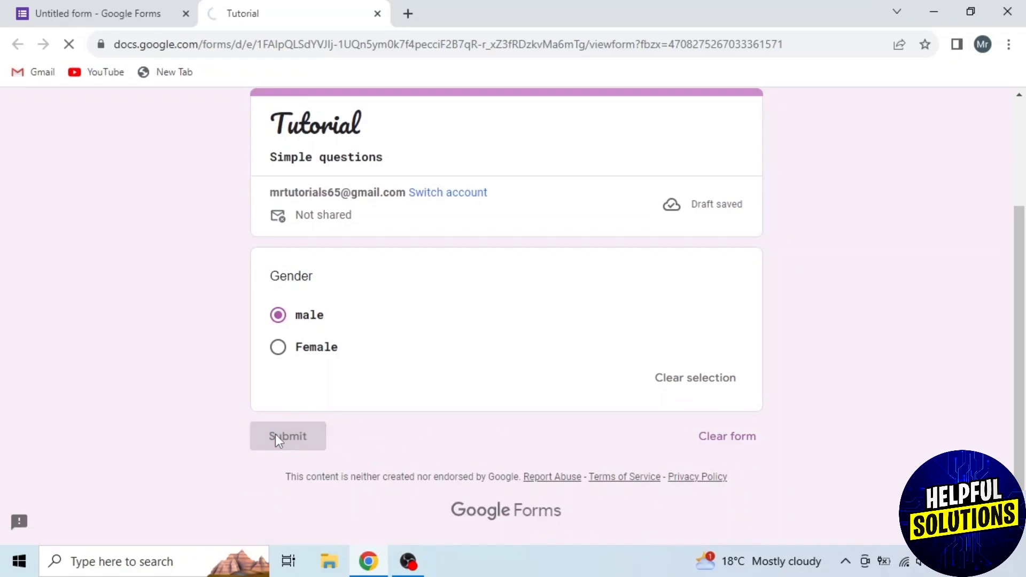
click(287, 436)
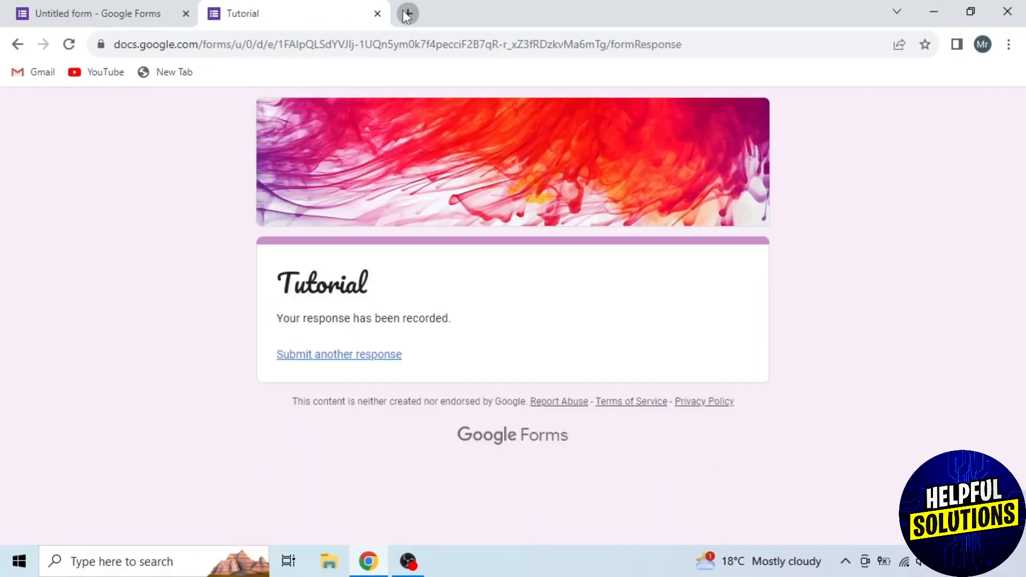
Go to gmail.com and open the 'Your form, Tutorial, has new responses' email.
text(gmail.com)
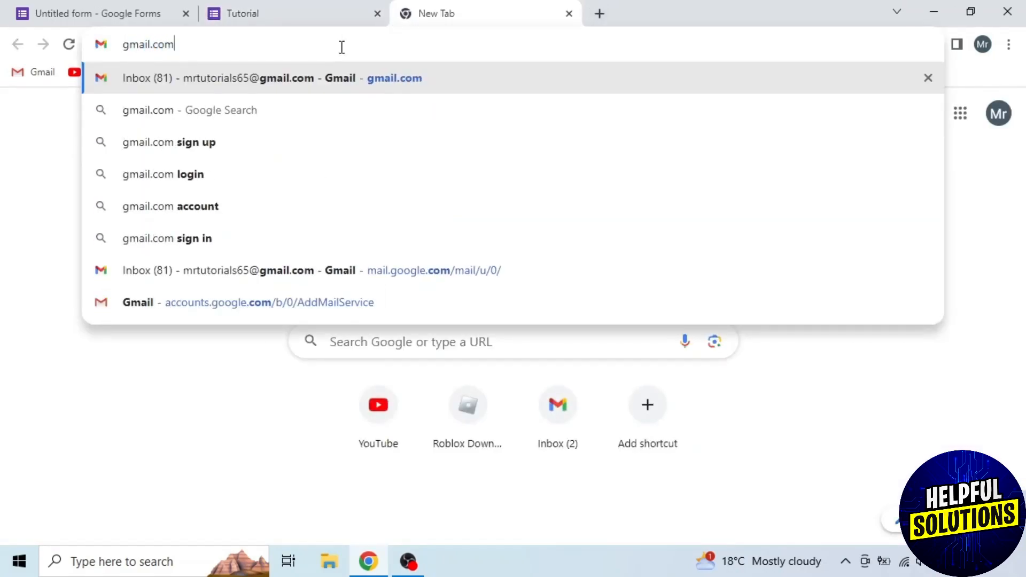
click(247, 78)
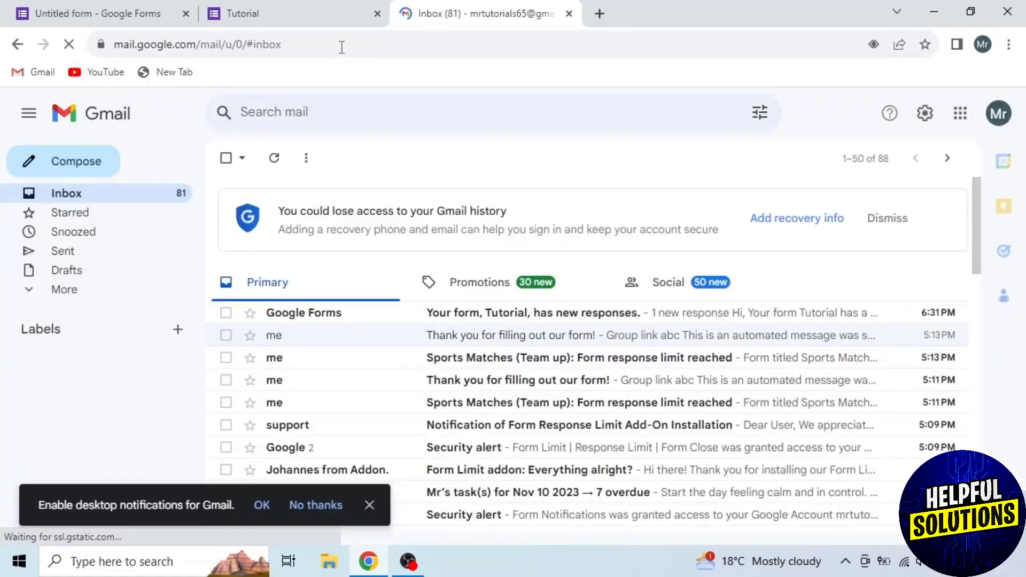
click(532, 314)
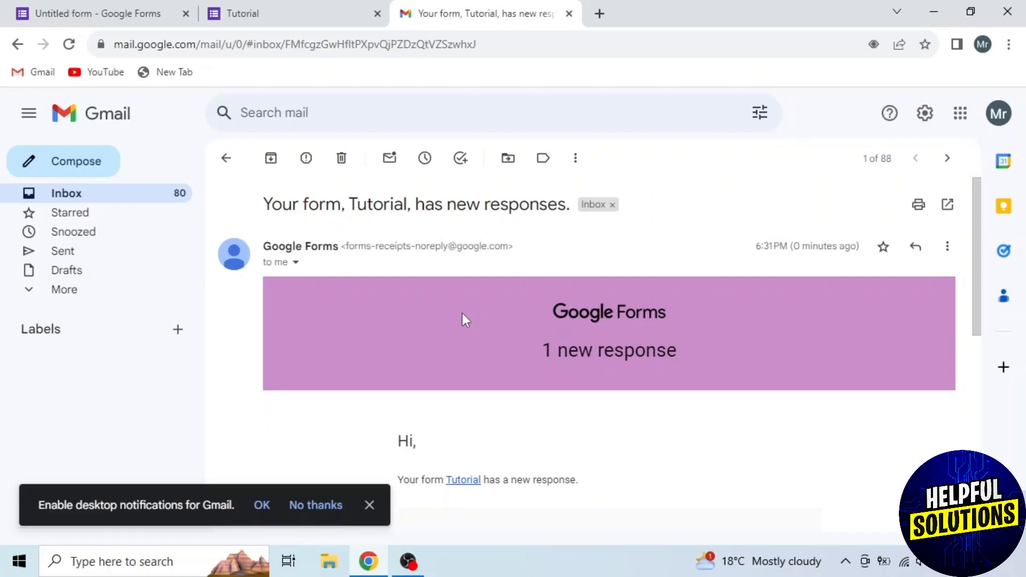
Follow VIEW SUMMARY to the form's responses showing one 'male' response.
scroll(down, 3)
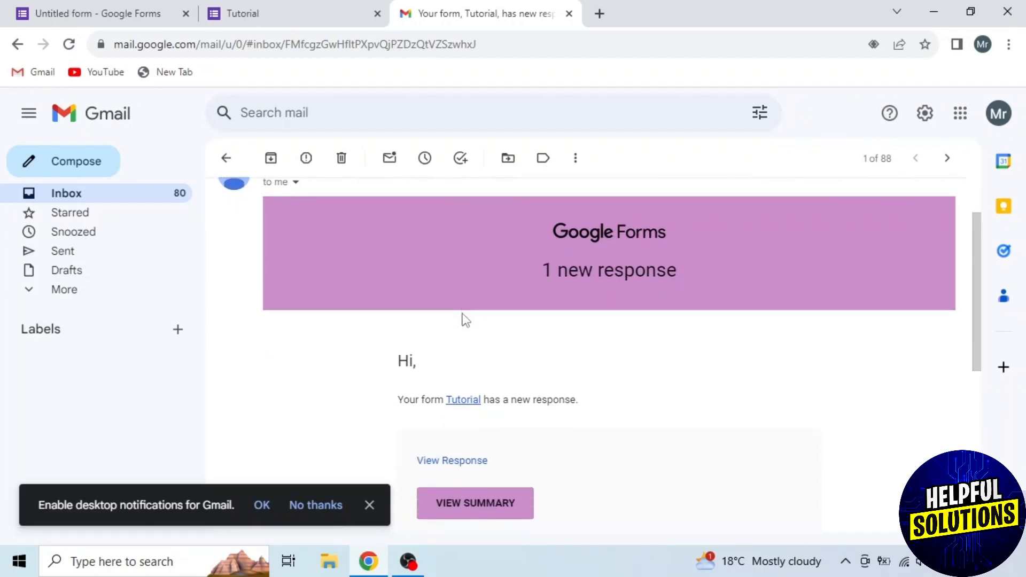
mouse_move(474, 518)
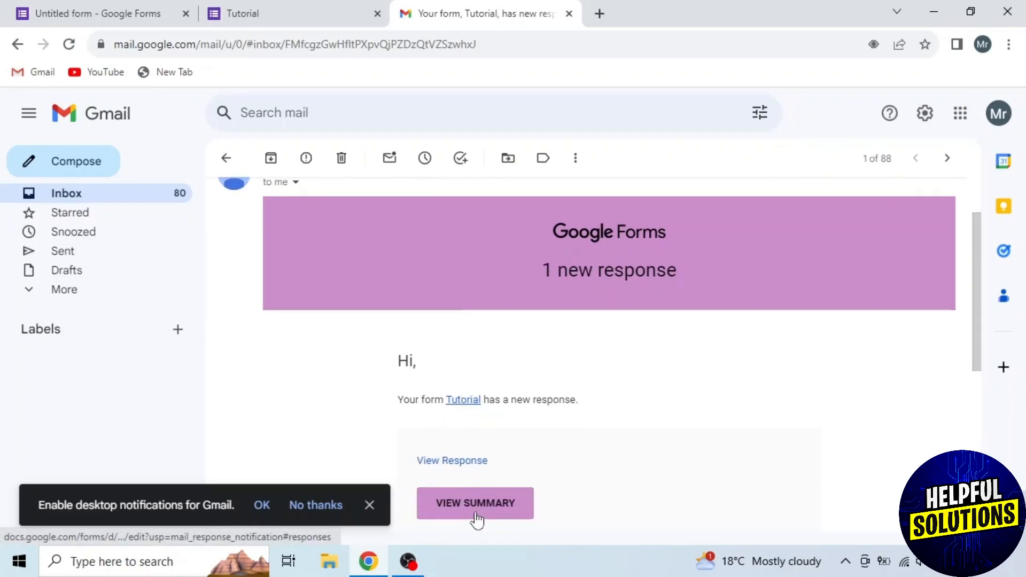
click(475, 502)
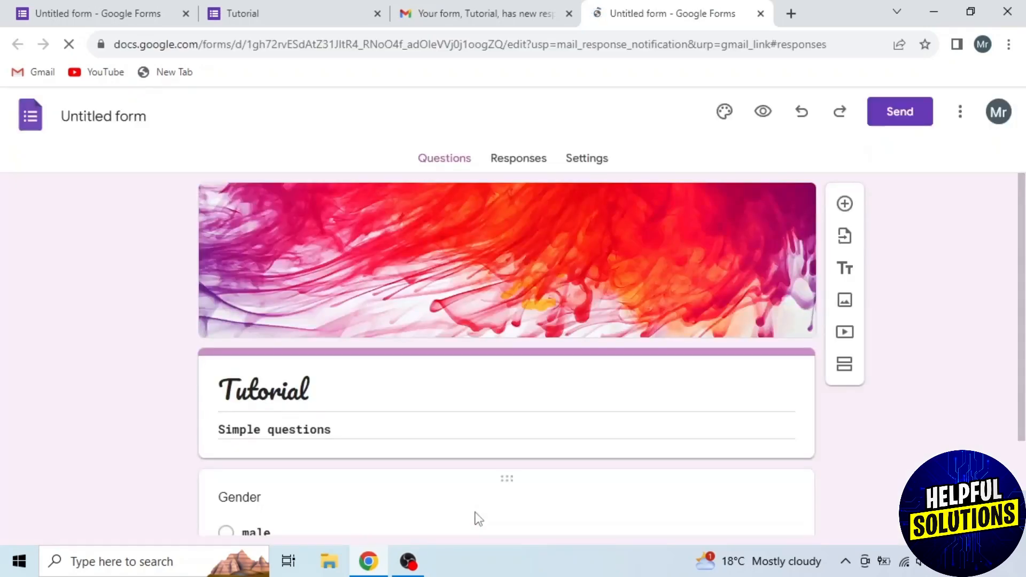
click(517, 158)
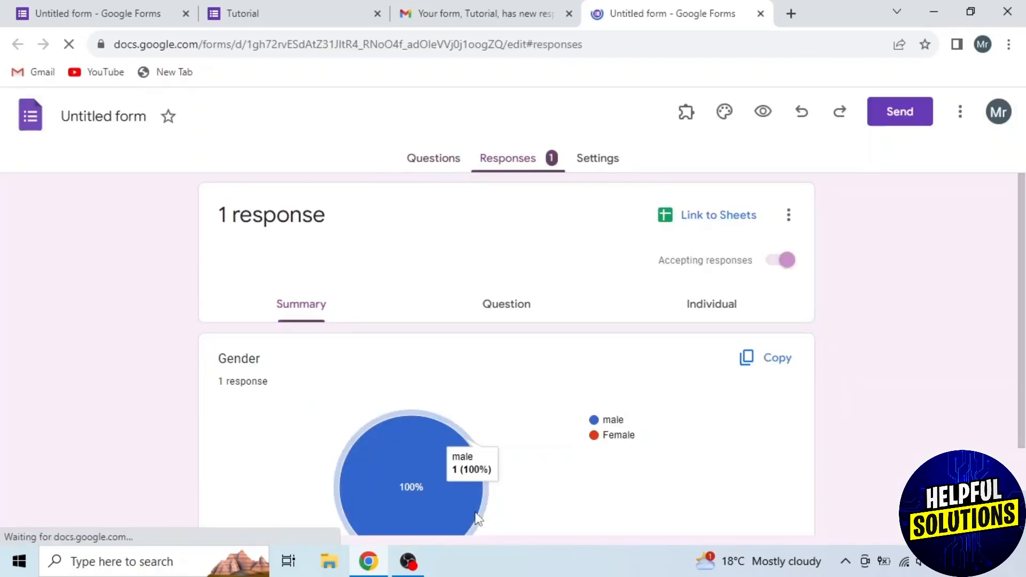